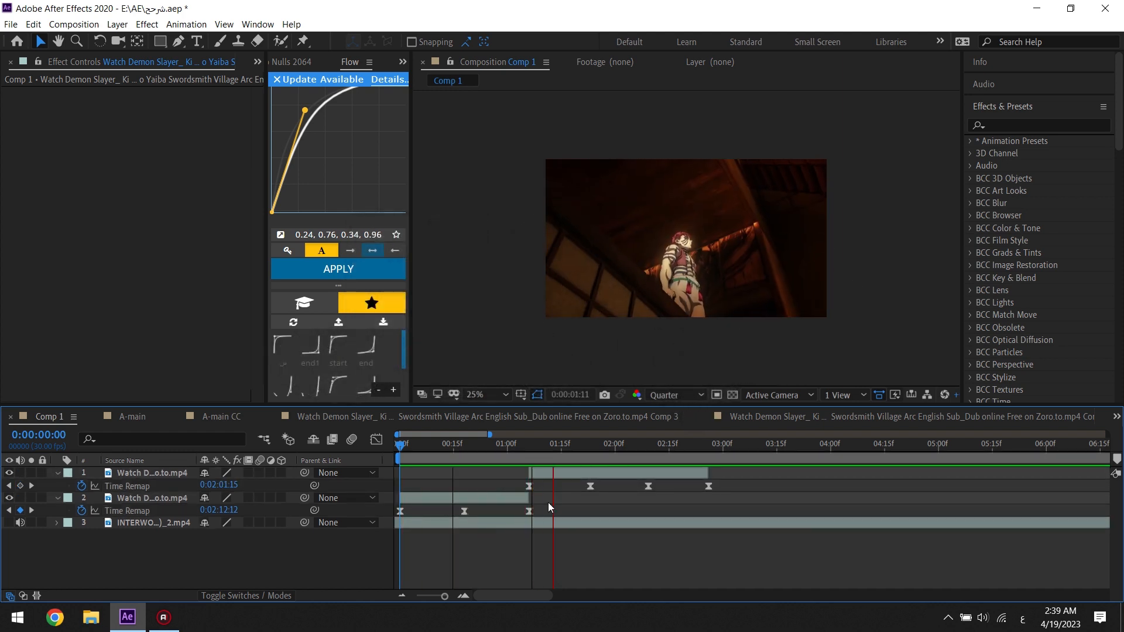
- Pre-compose the two Demon Slayer clip layers into Comp 13 and Comp 14
click(547, 444)
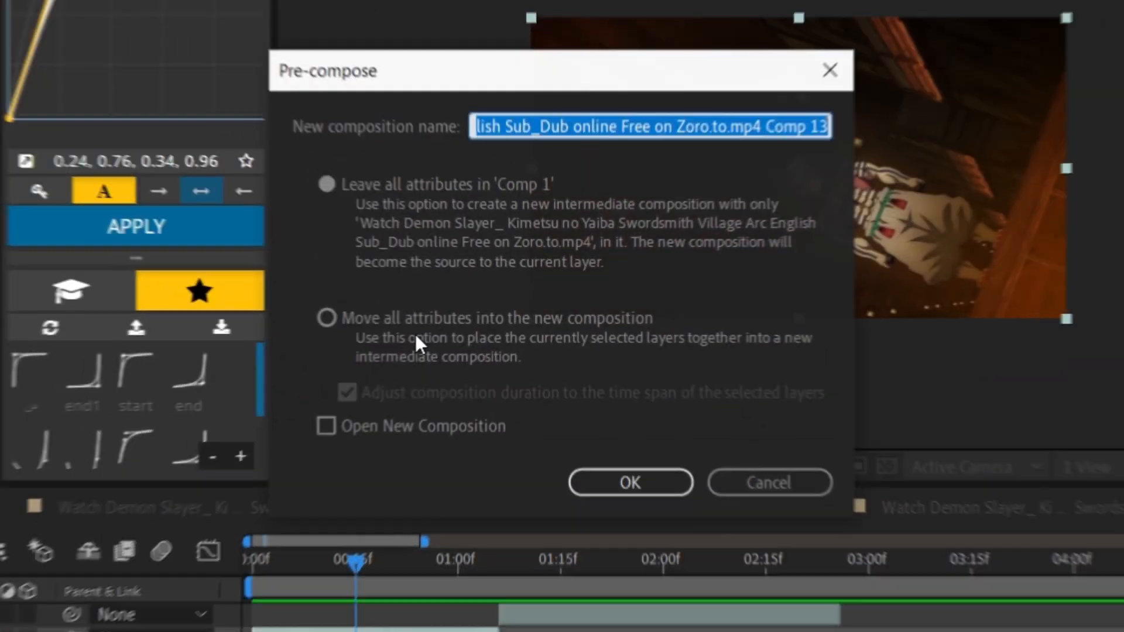
click(630, 482)
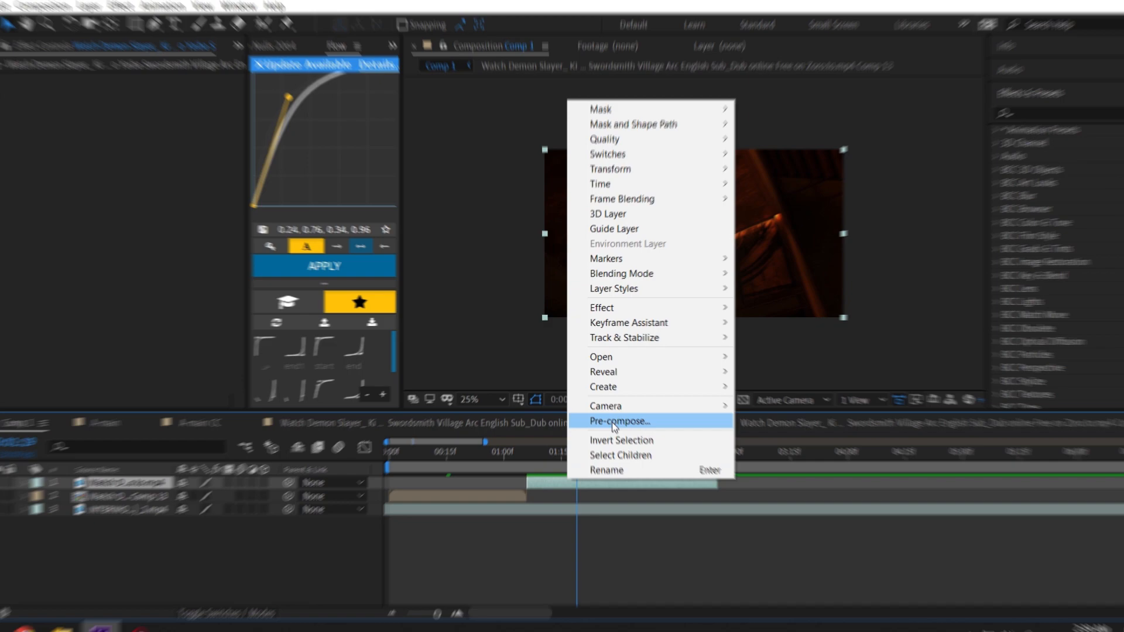
click(620, 425)
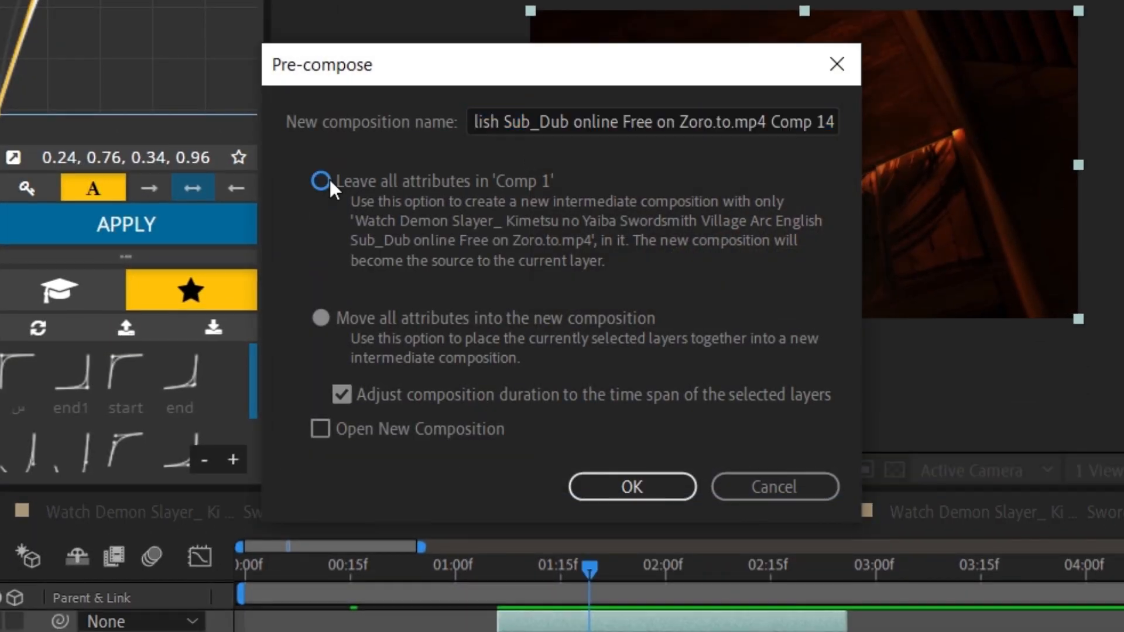
click(631, 486)
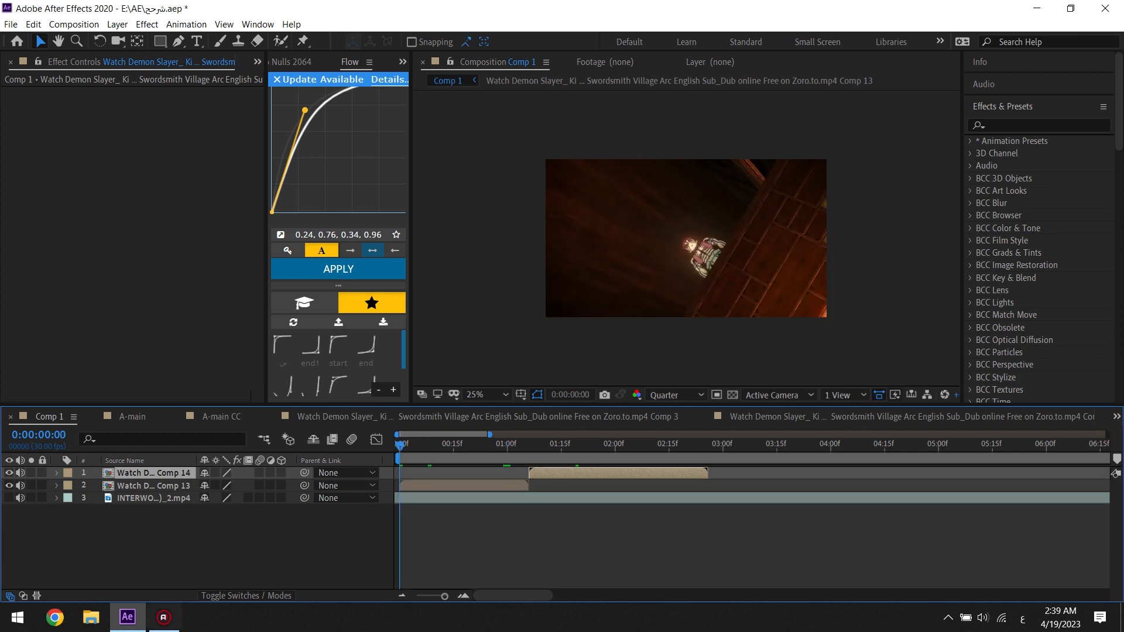
- Park the playhead at 1:06, preview at full resolution, and switch to the All Panels workspace
click(523, 445)
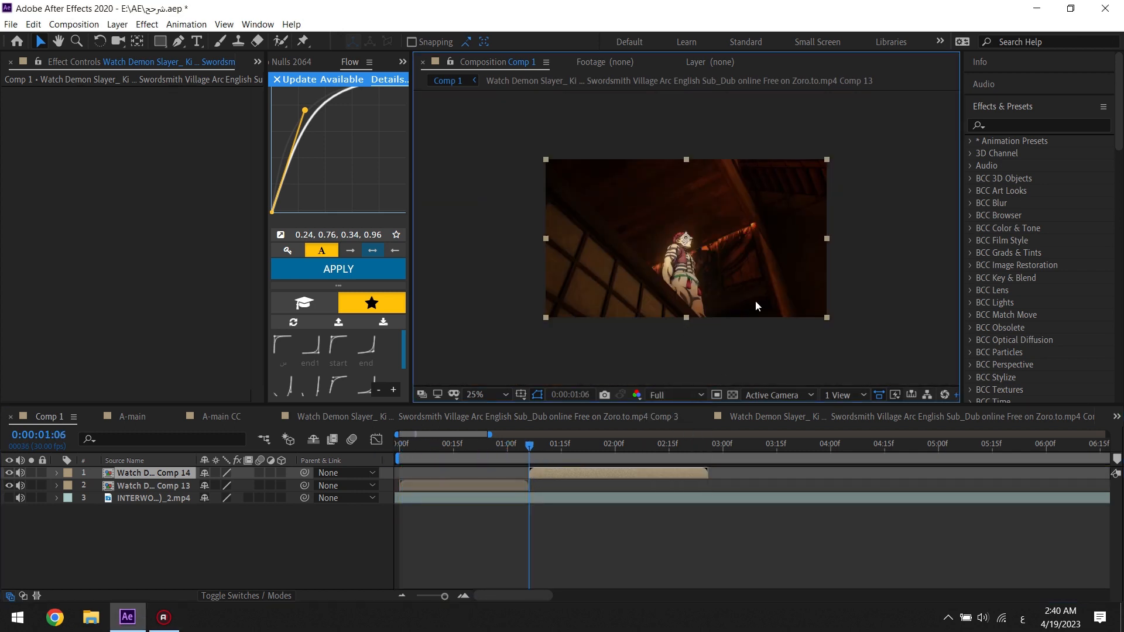
click(480, 395)
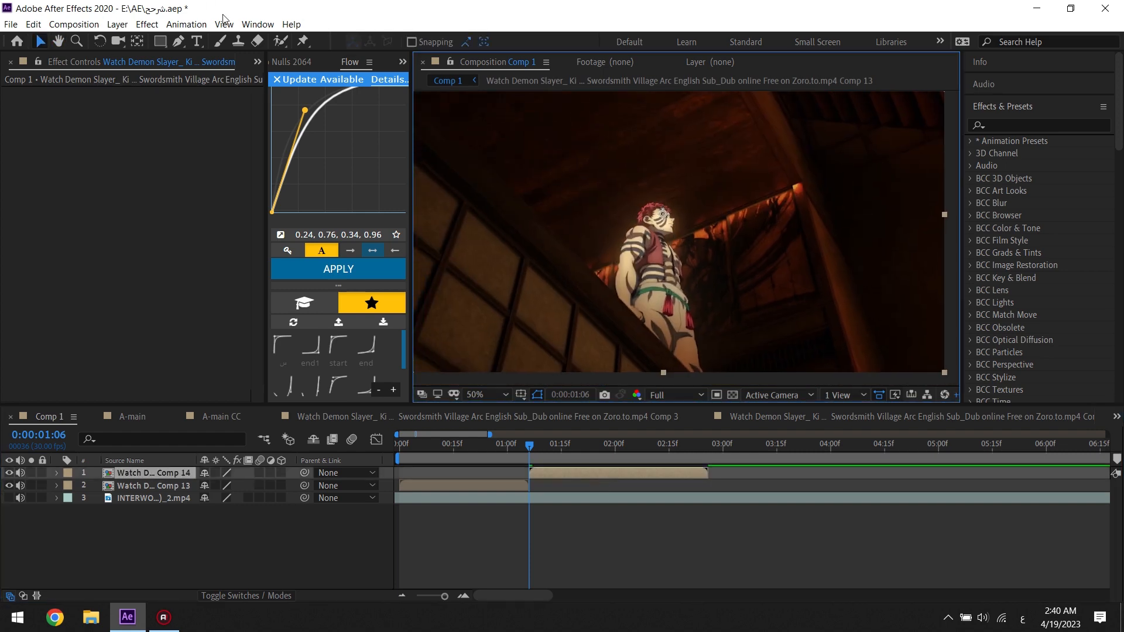
click(257, 23)
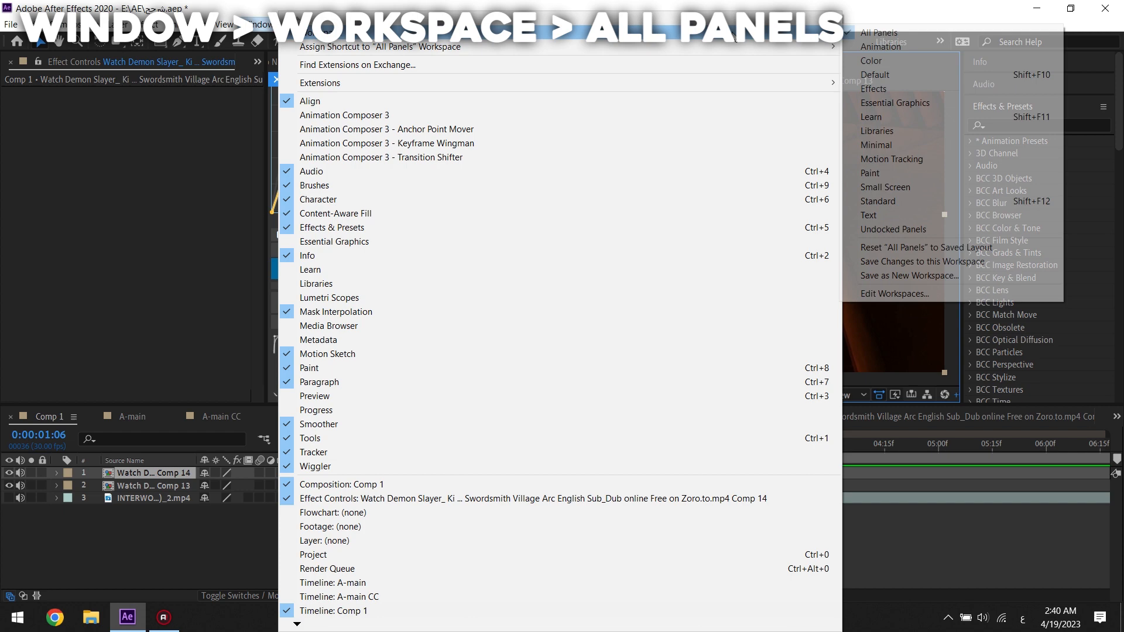
click(877, 33)
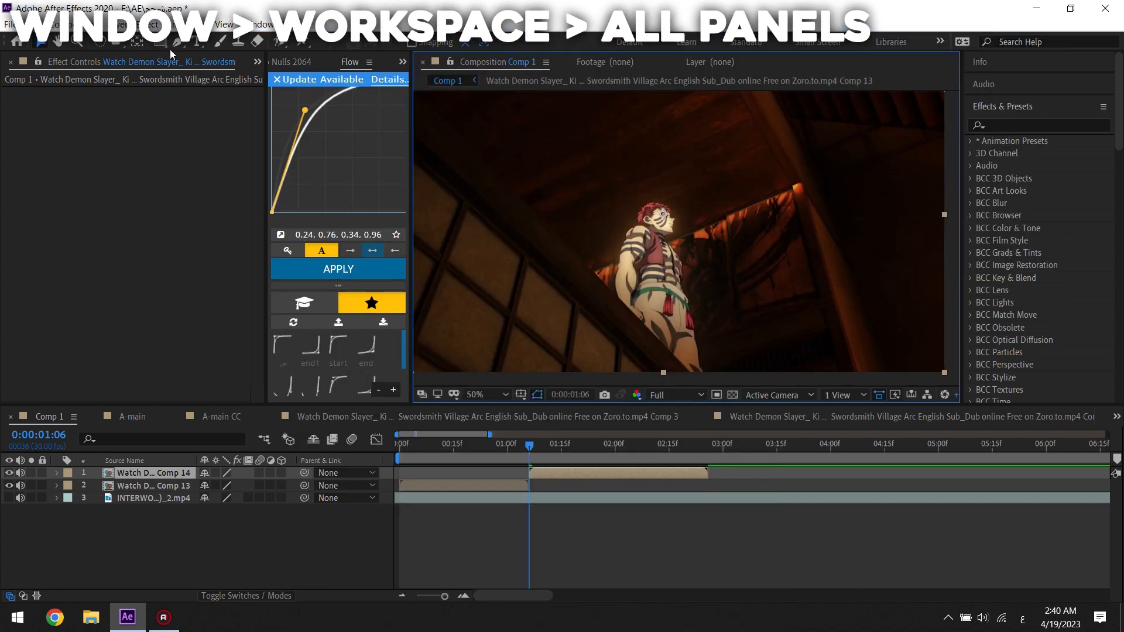
mouse_move(176, 46)
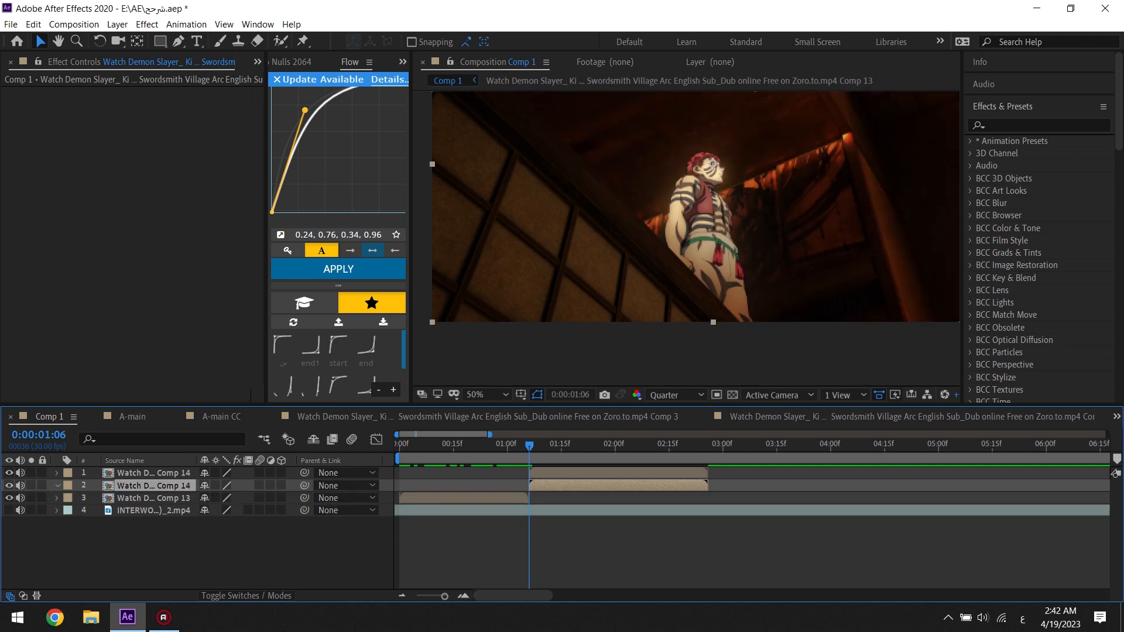
- Freeze the top Comp 14 copy on the current frame
click(543, 469)
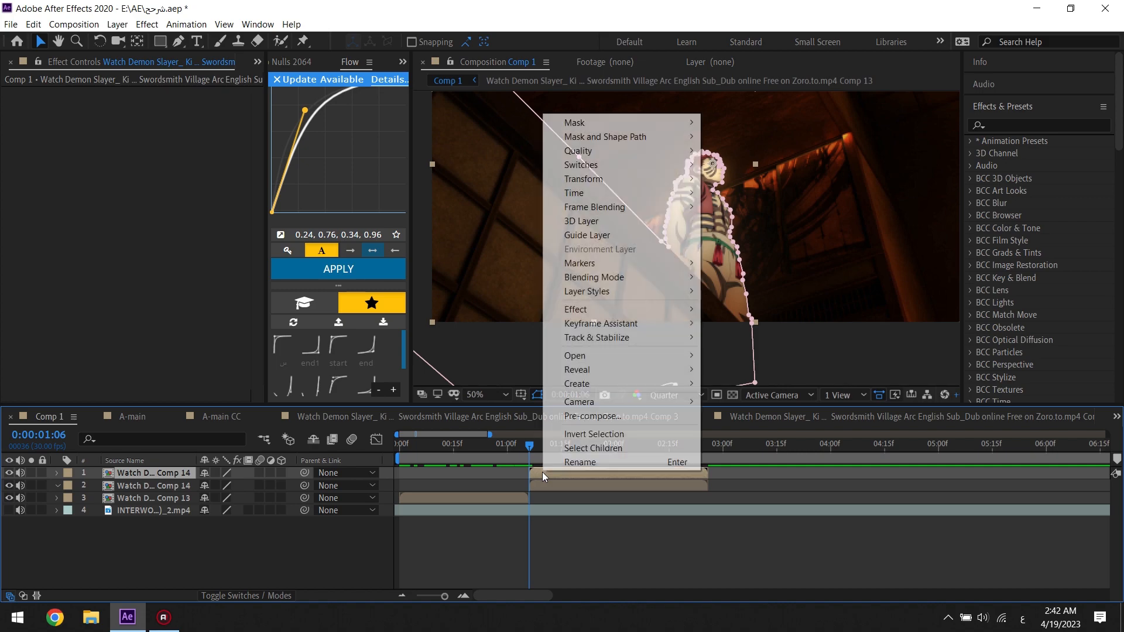
mouse_move(622, 349)
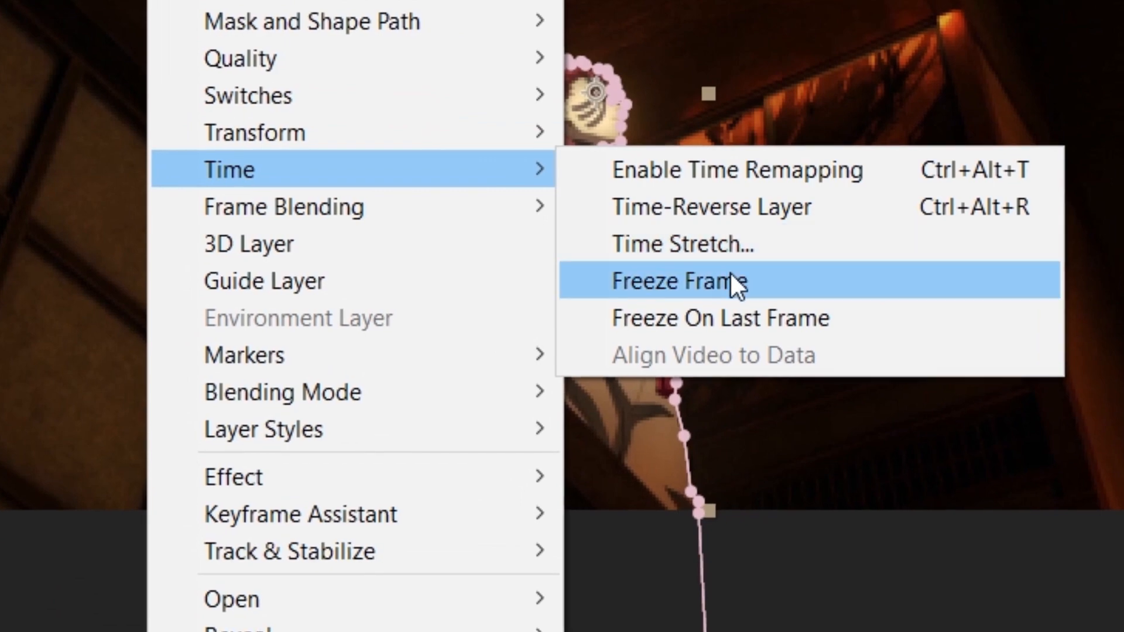
click(670, 281)
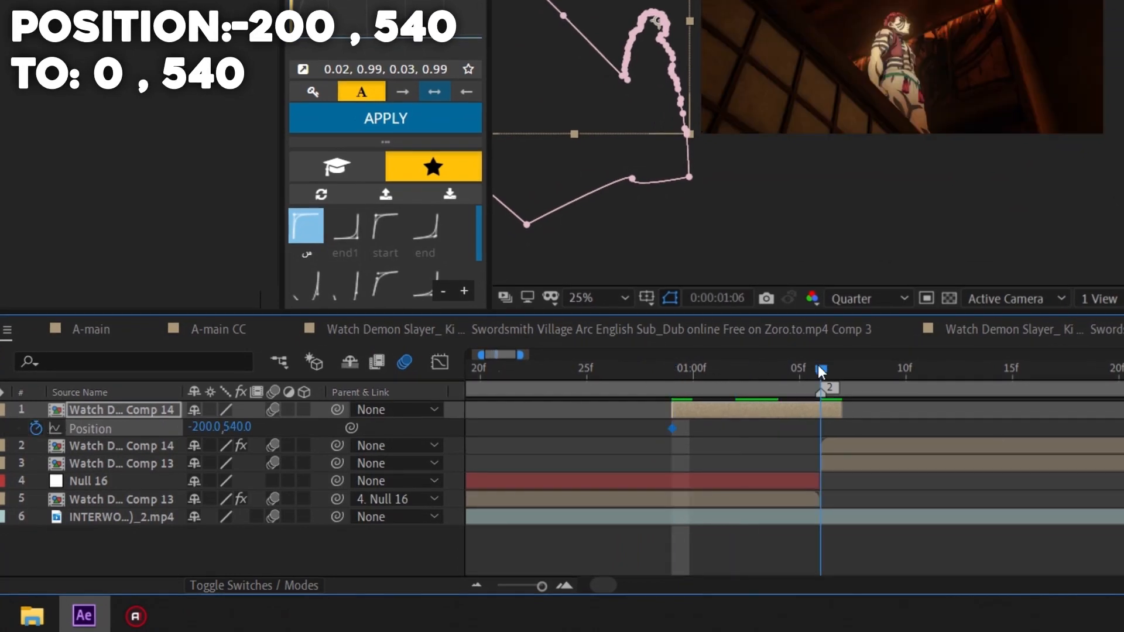
- Remove the extra Comp 13 layer, keeping the one parented to Null 16
double_click(208, 427)
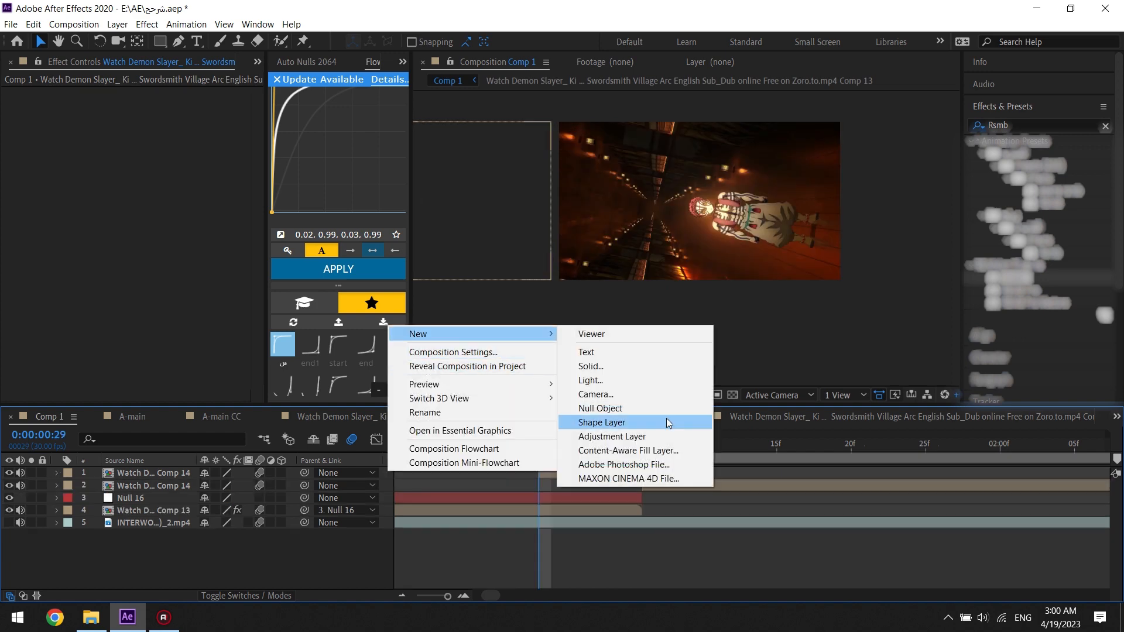
- Add Null 17 and key its Position starting at 0, 540 at the second clip's start
click(600, 408)
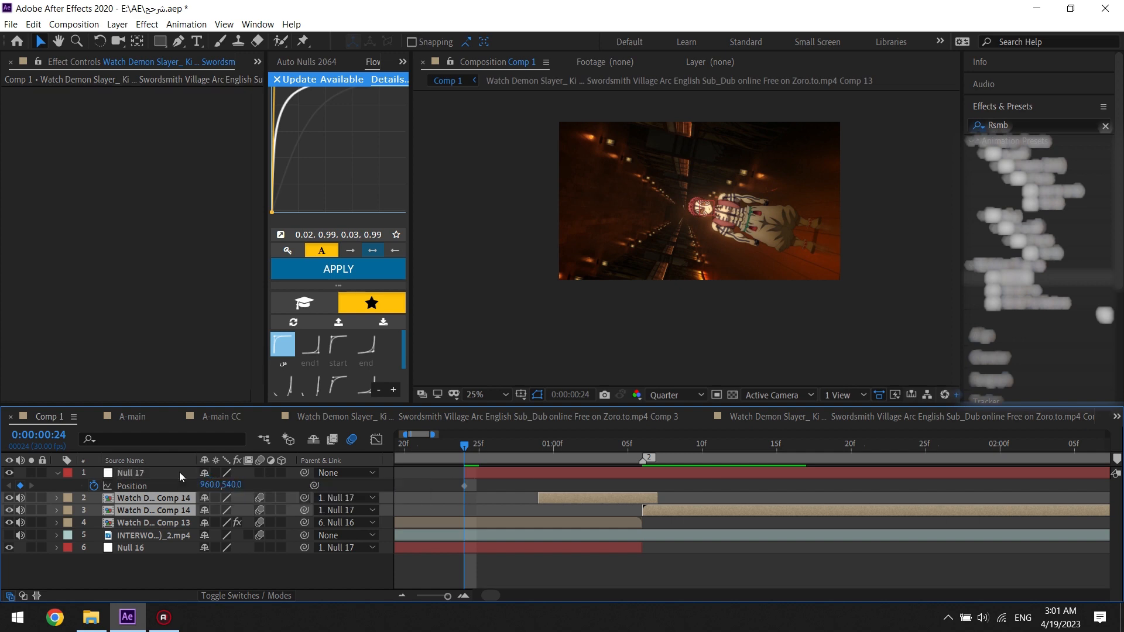
click(130, 472)
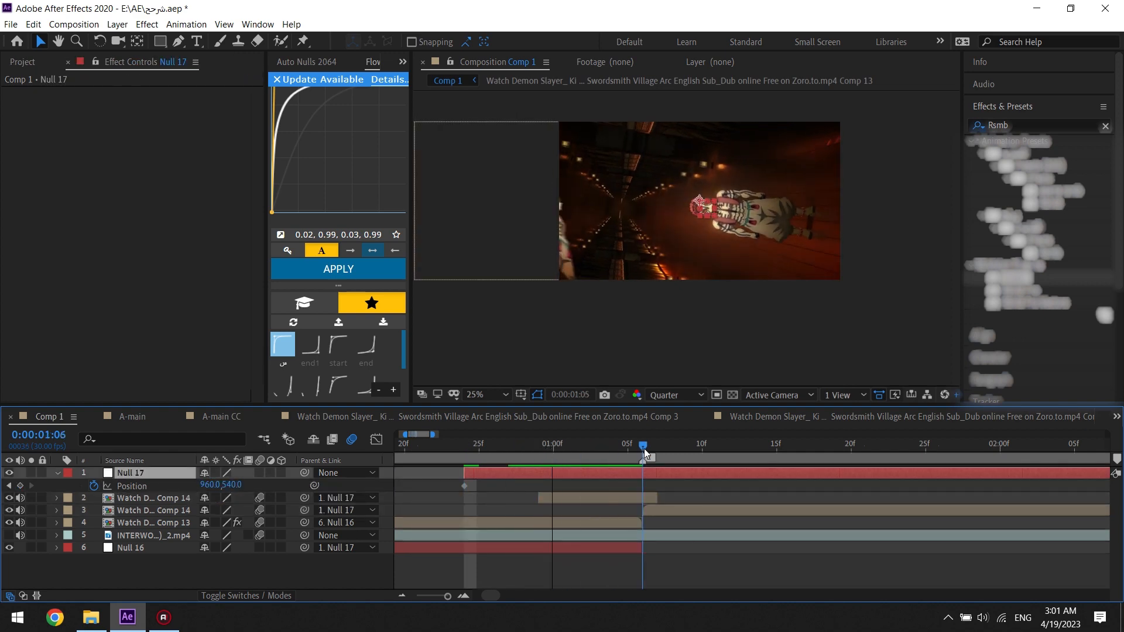
double_click(212, 485)
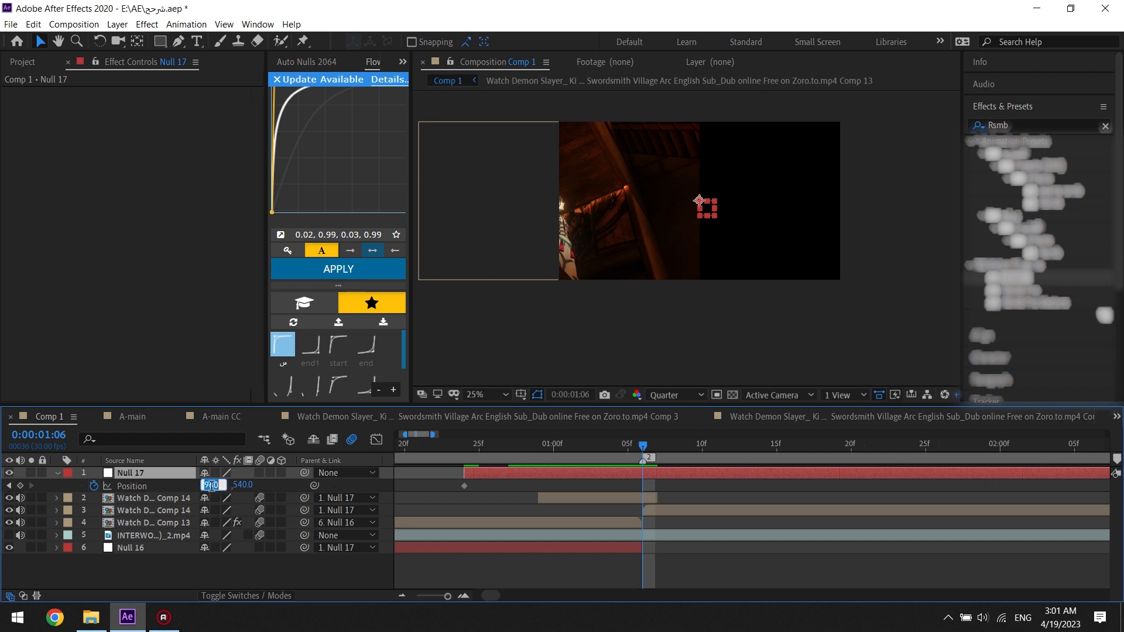
text(0)
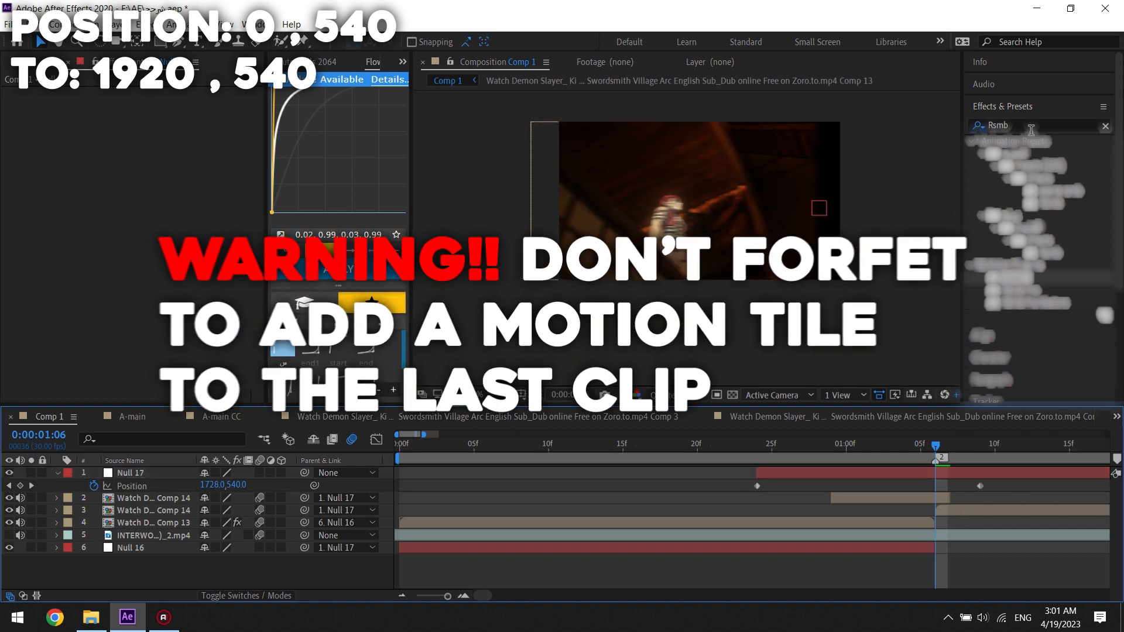
- Search 'motion t' and apply Motion Tile to the Comp 14 clip layer
click(1105, 126)
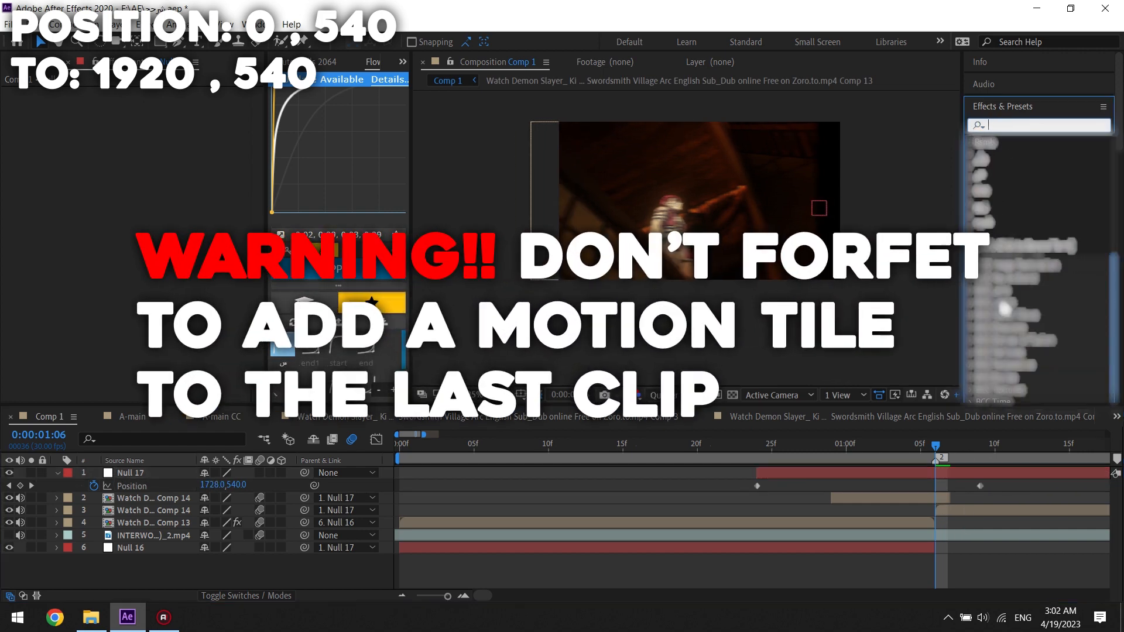
text(motion t)
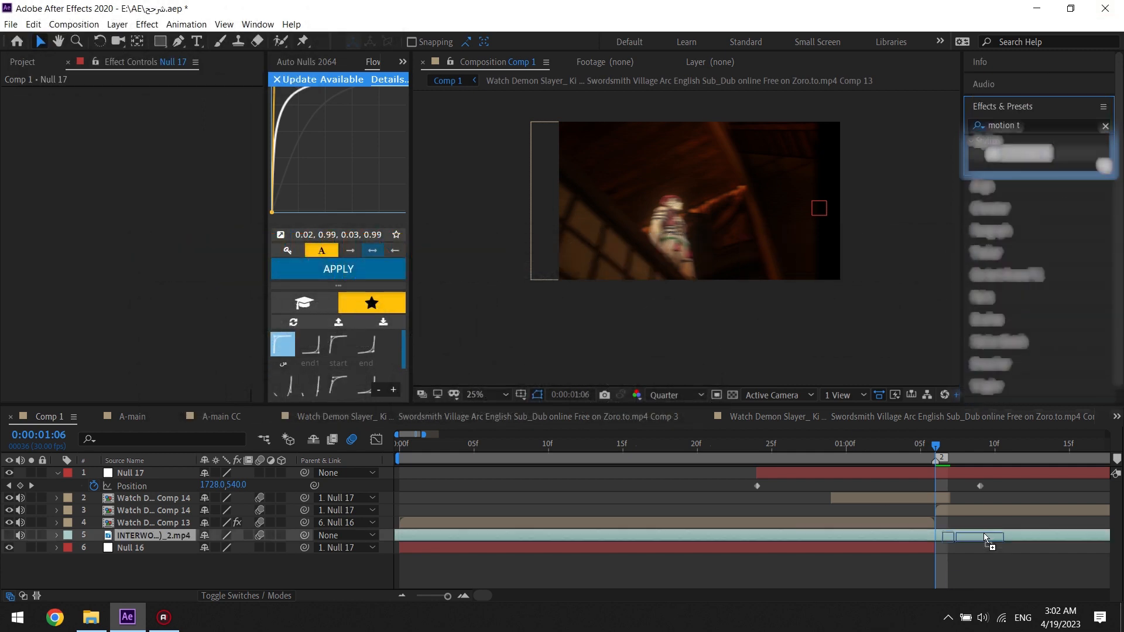
click(154, 510)
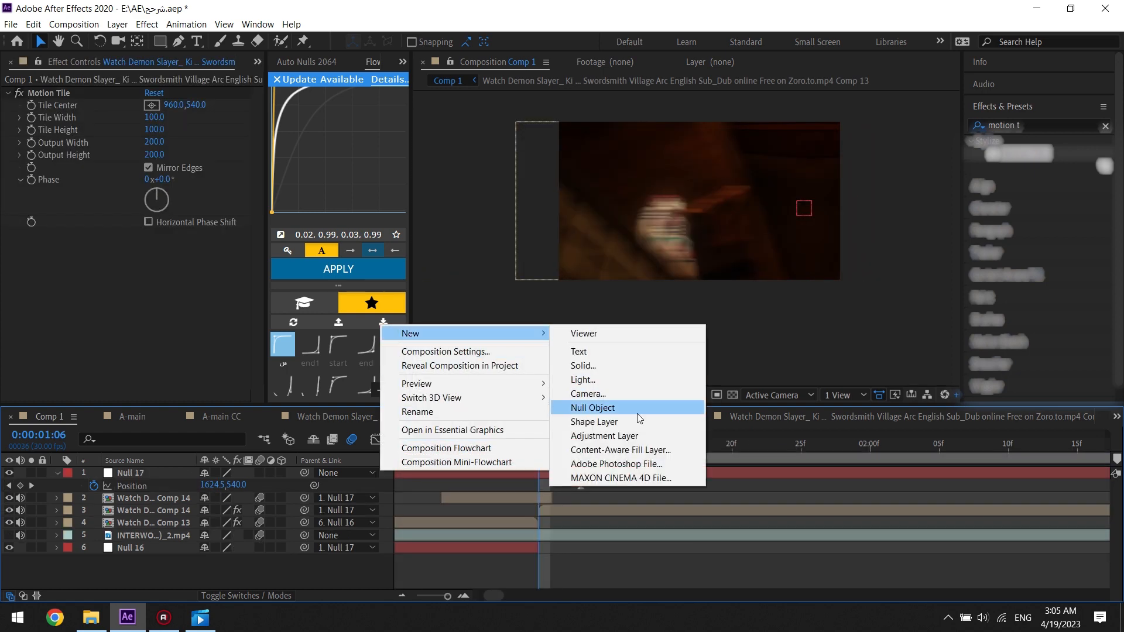
- Create an adjustment layer over the clips around the cut and select it for effects
click(604, 436)
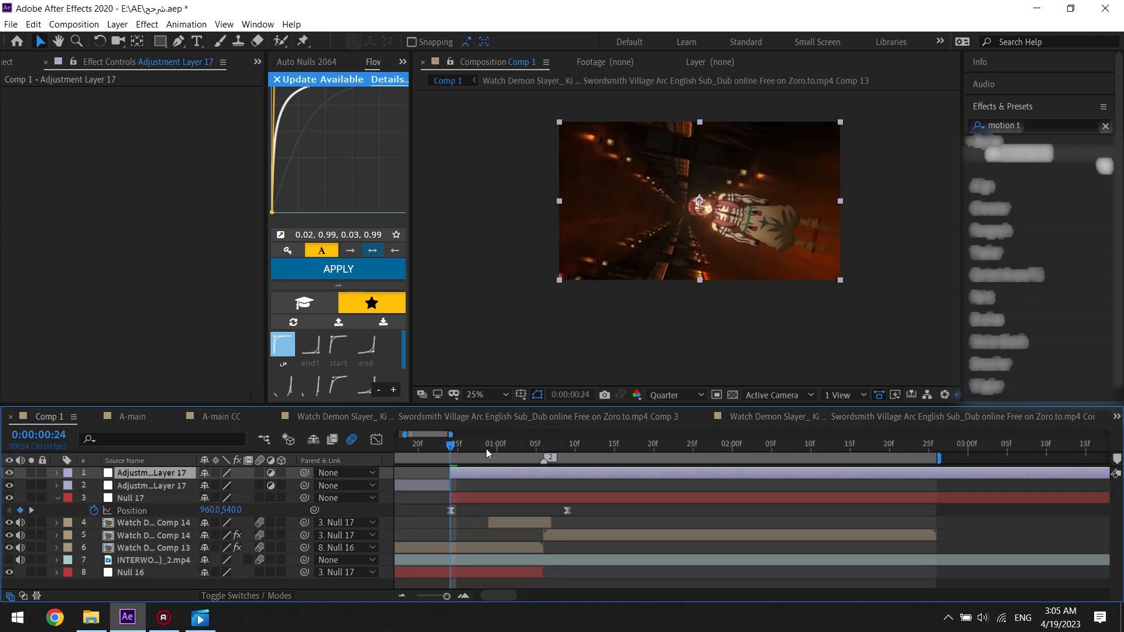
click(566, 443)
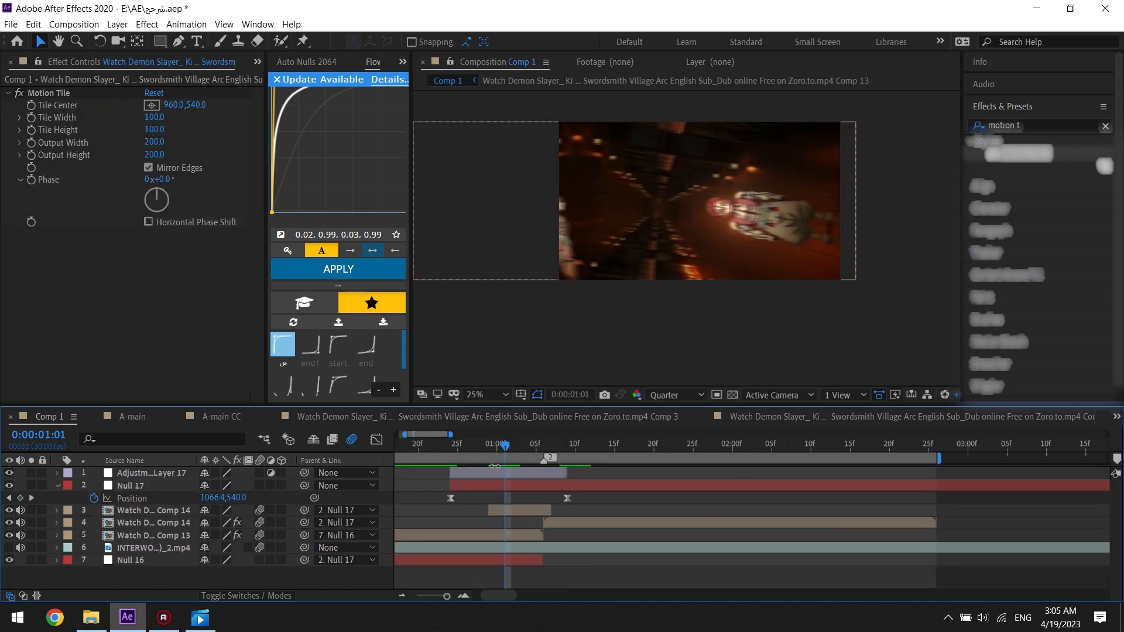
click(150, 472)
text(warp)
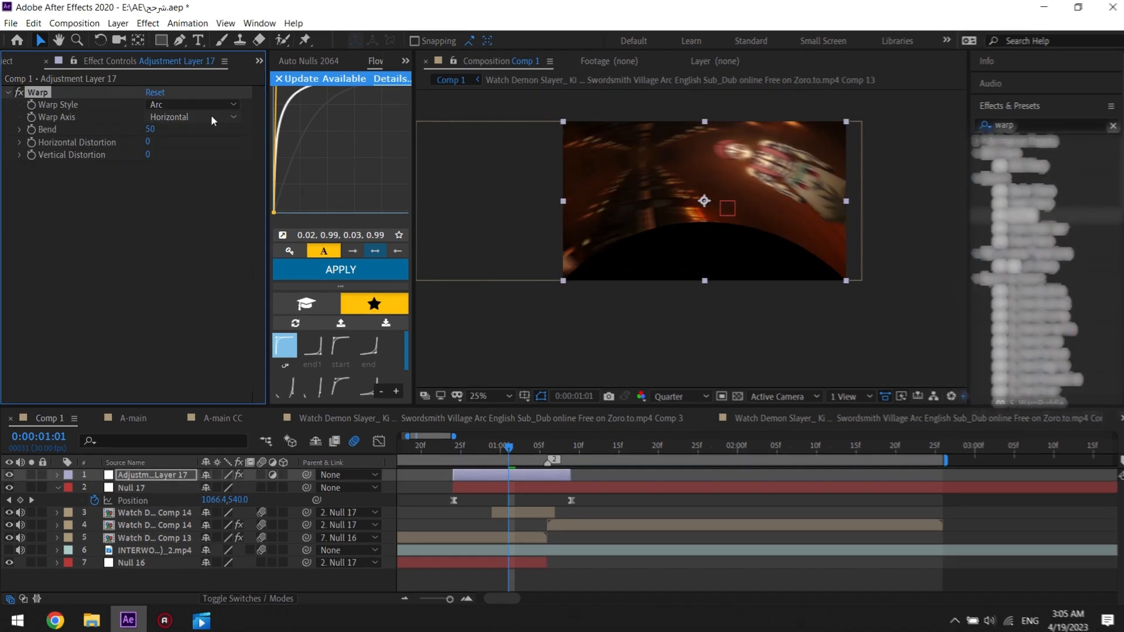
- Set the adjustment layer's Warp Style to FishEye
click(191, 105)
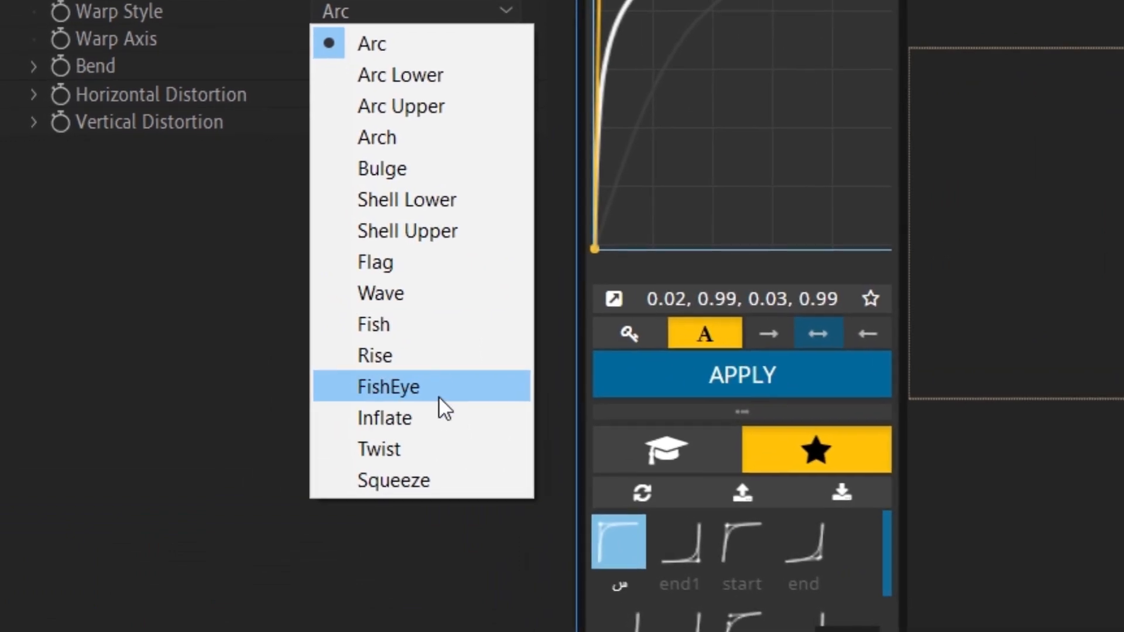
click(388, 386)
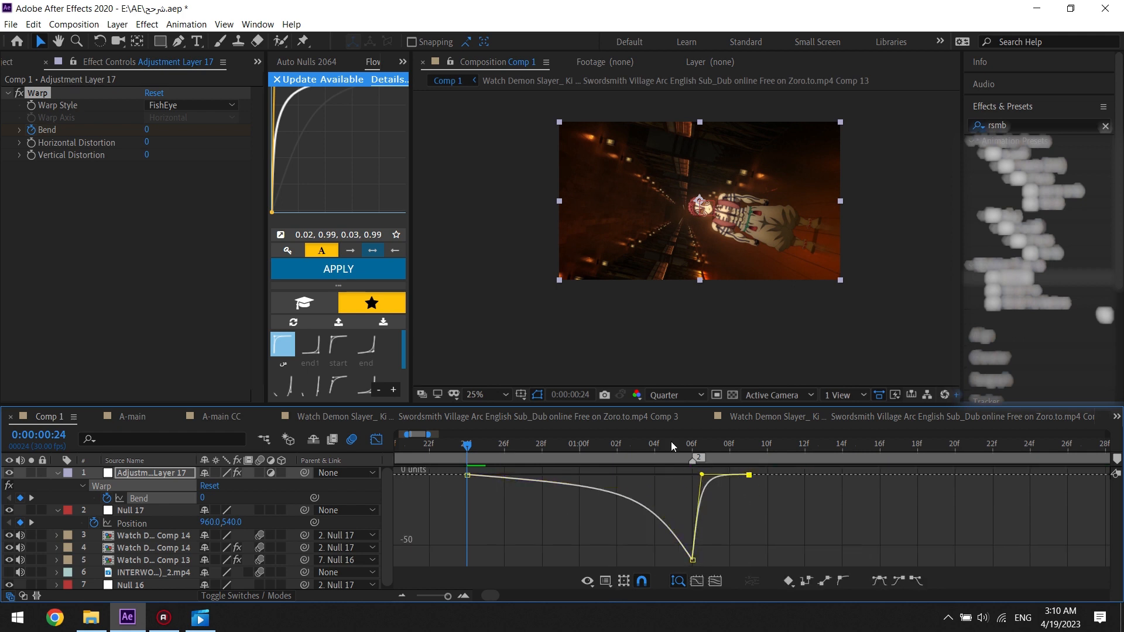
click(616, 443)
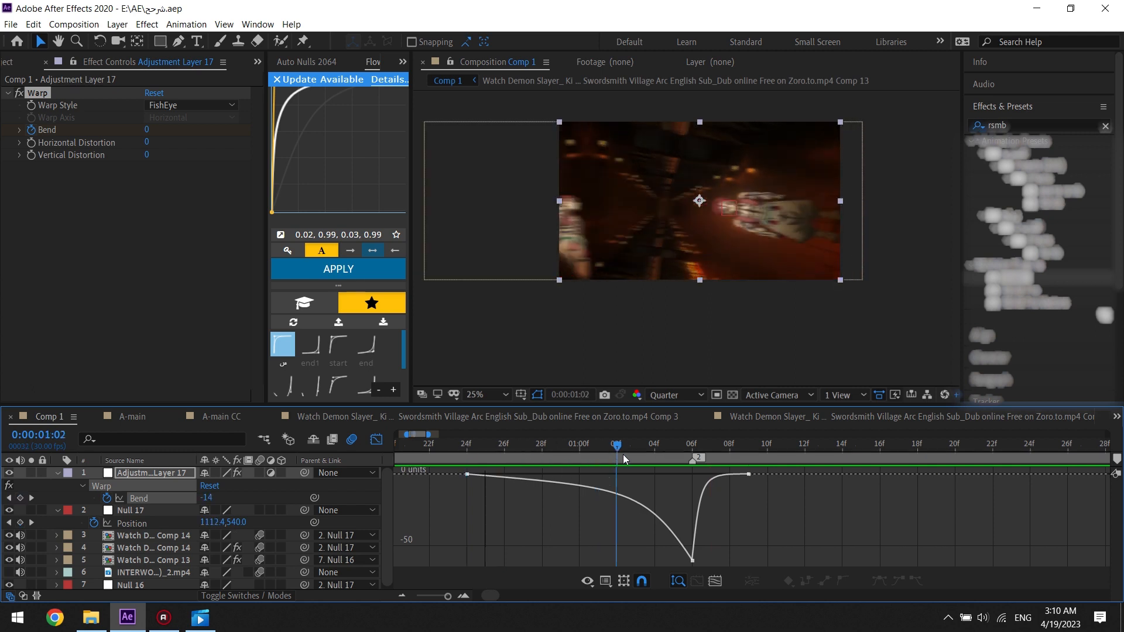